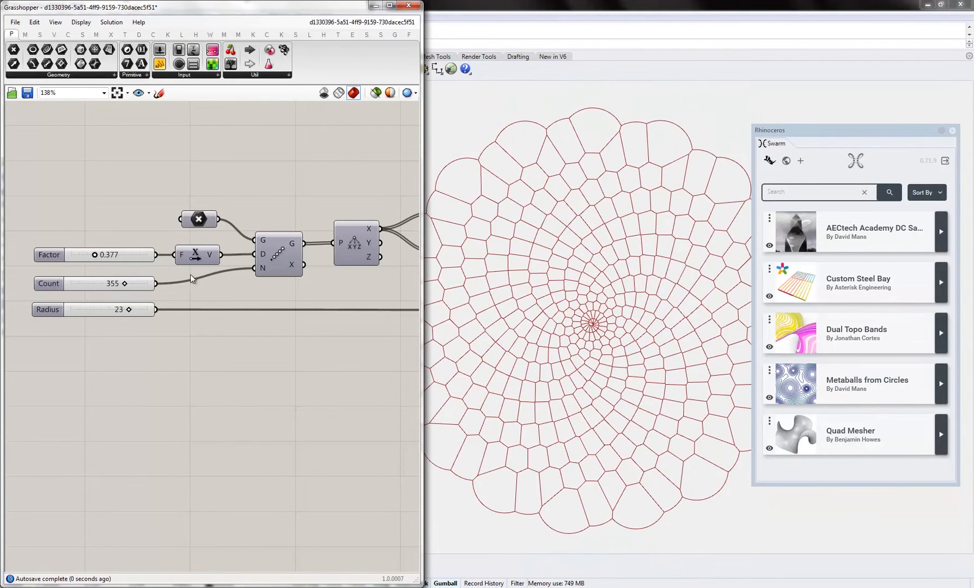
- Create a new app in the Rhino Swarm panel titled 'Expression Example'
{"action": "scroll", "scroll_direction": "down", "scroll_amount": 3}
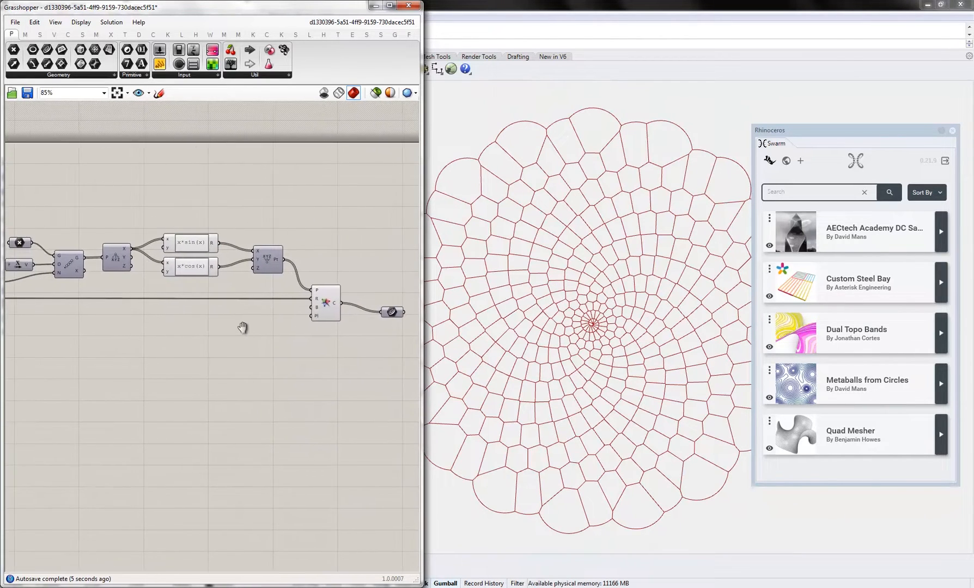
{"action": "scroll", "scroll_direction": "down", "scroll_amount": 3}
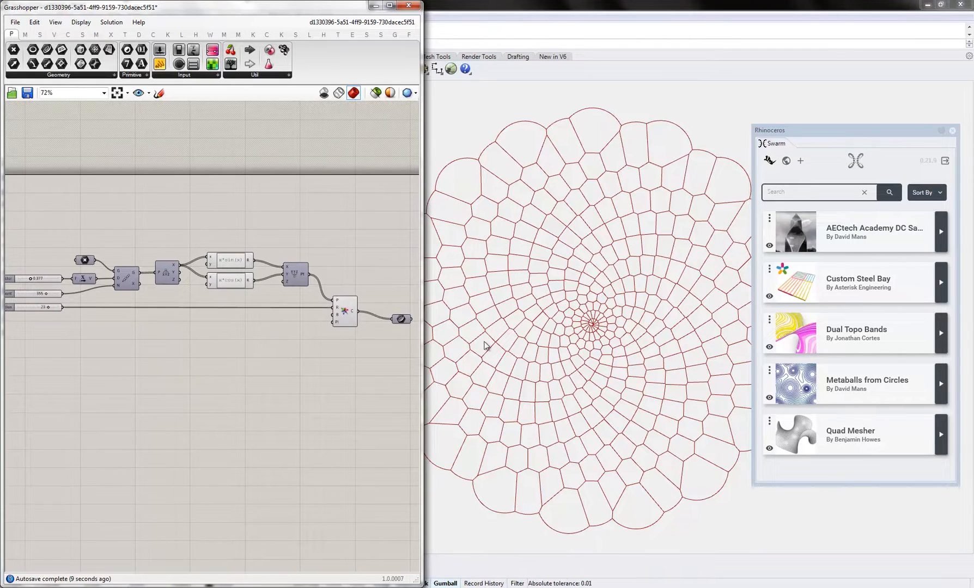
{"action": "mouse_move", "coordinate": [801, 161]}
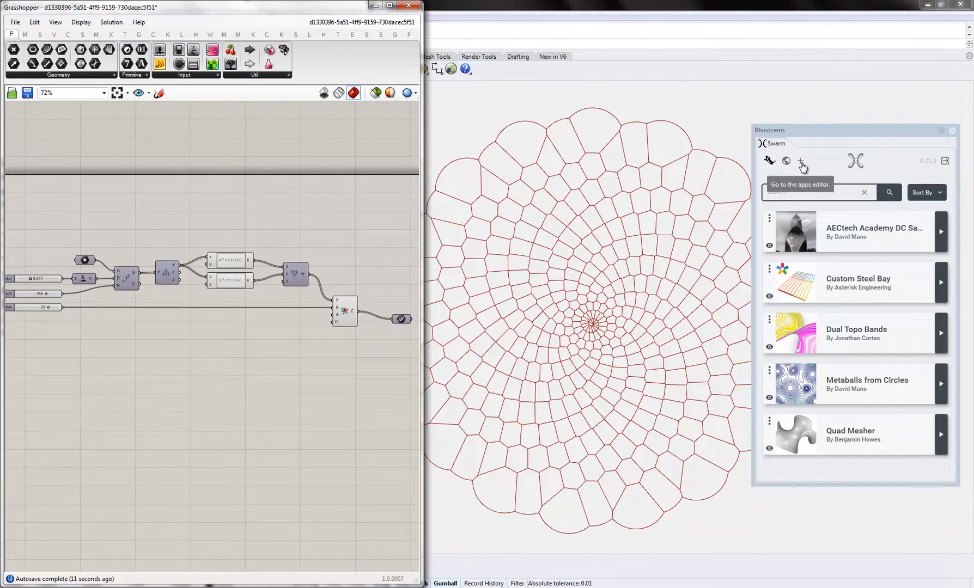
{"action": "left_click", "coordinate": [801, 161]}
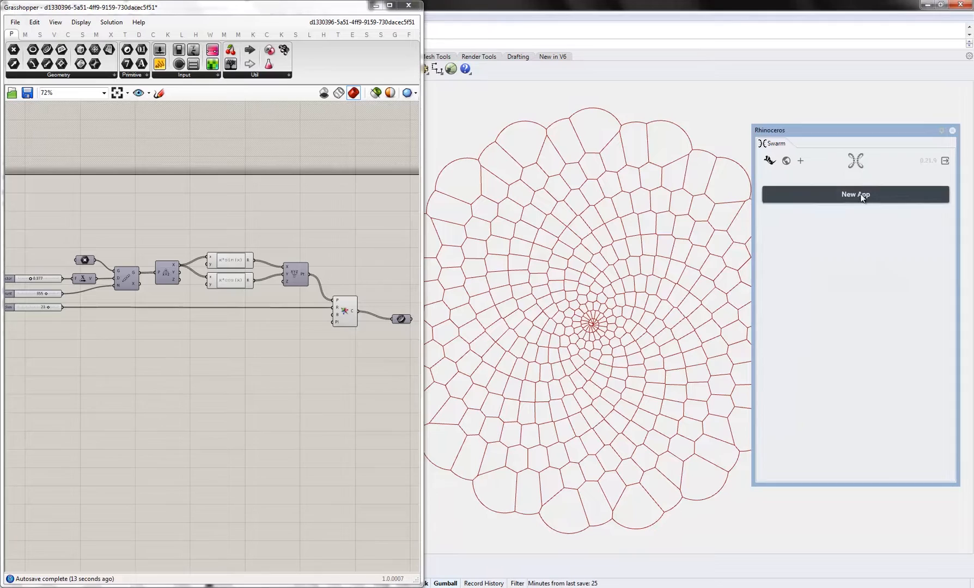
{"action": "left_click", "coordinate": [855, 195]}
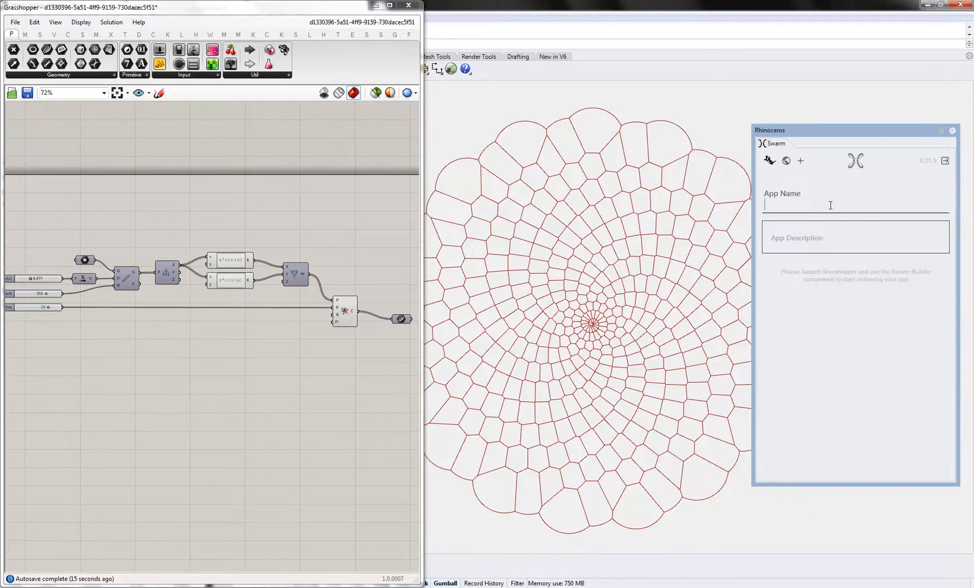
{"action": "type", "text": "Expression"}
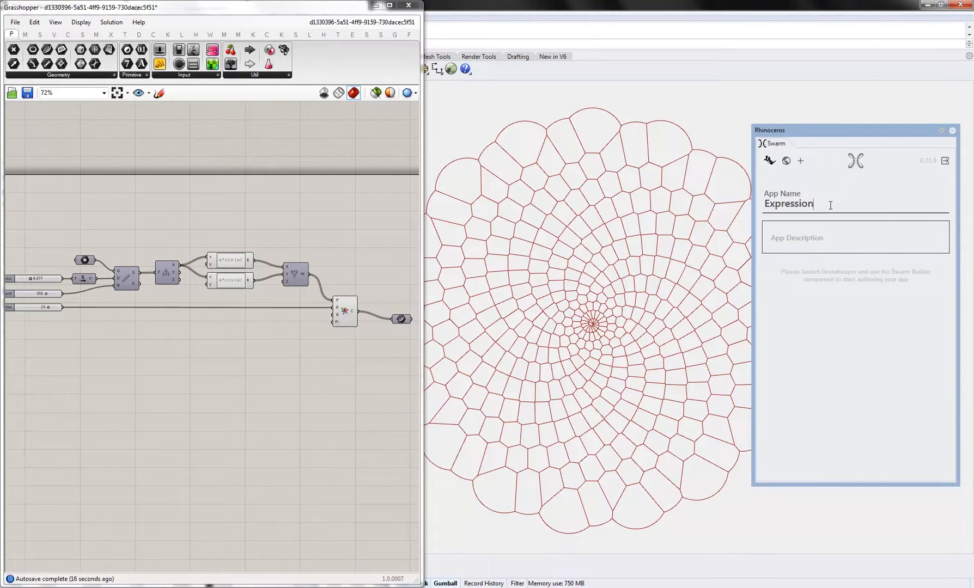
{"action": "type", "text": "Example"}
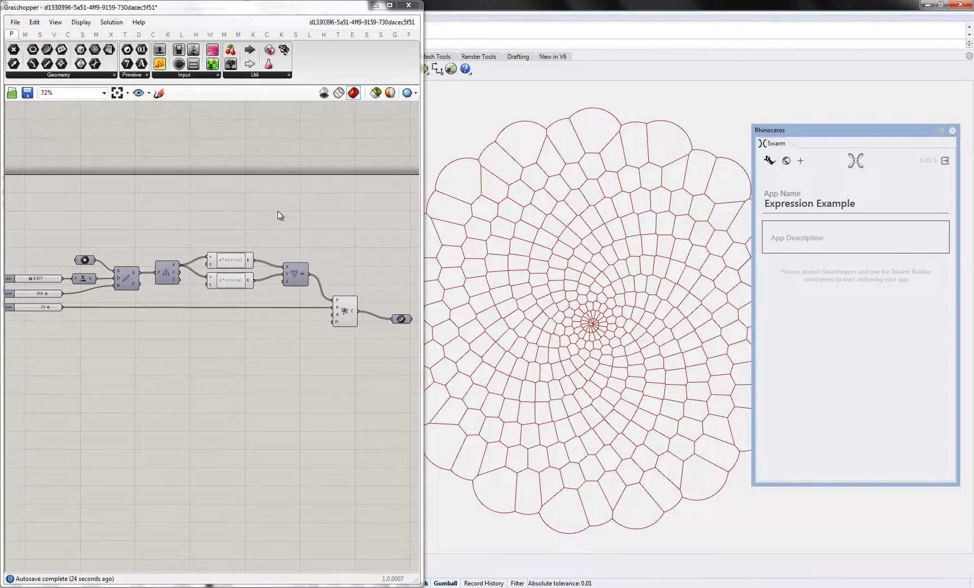
- Place the Swarm Builder via 'build' search and wire Factor, Count, Radius sliders into Inputs
{"action": "double_click", "coordinate": [278, 215]}
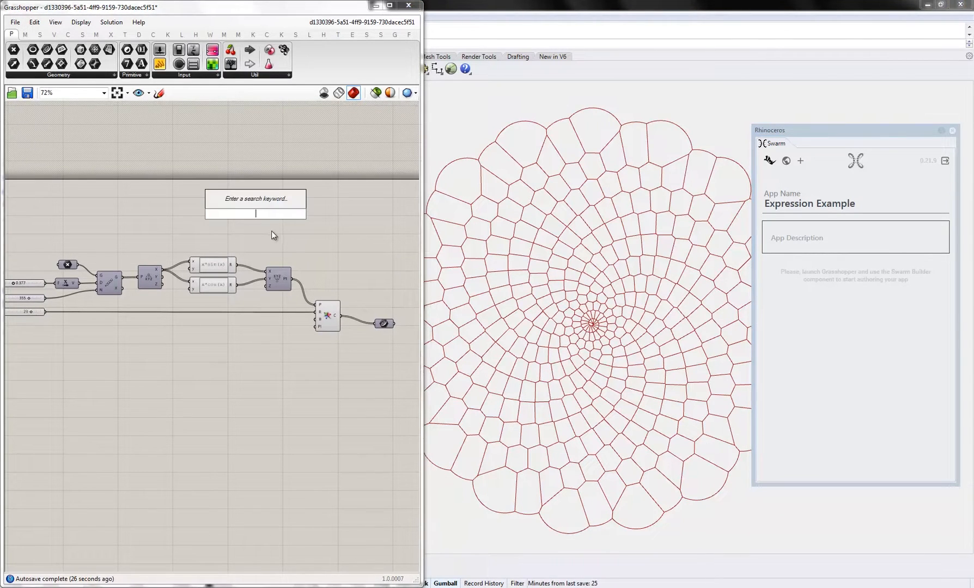
{"action": "type", "text": "build"}
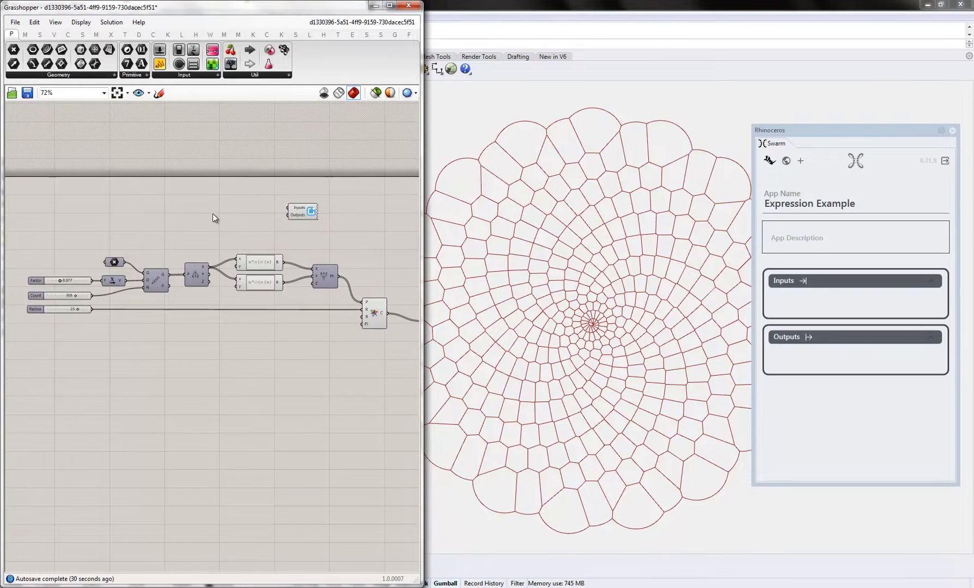
{"action": "mouse_move", "coordinate": [87, 280]}
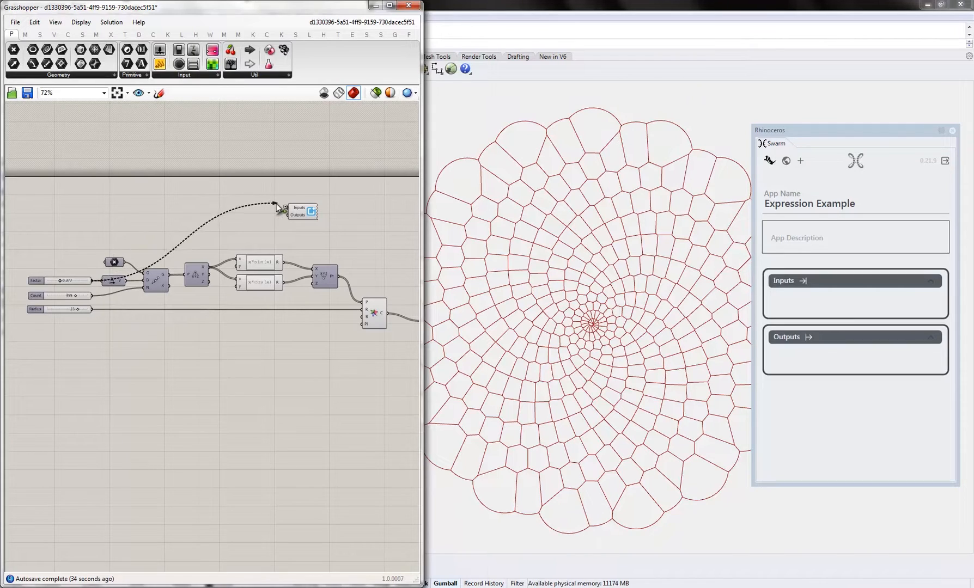
{"action": "left_click", "coordinate": [68, 279]}
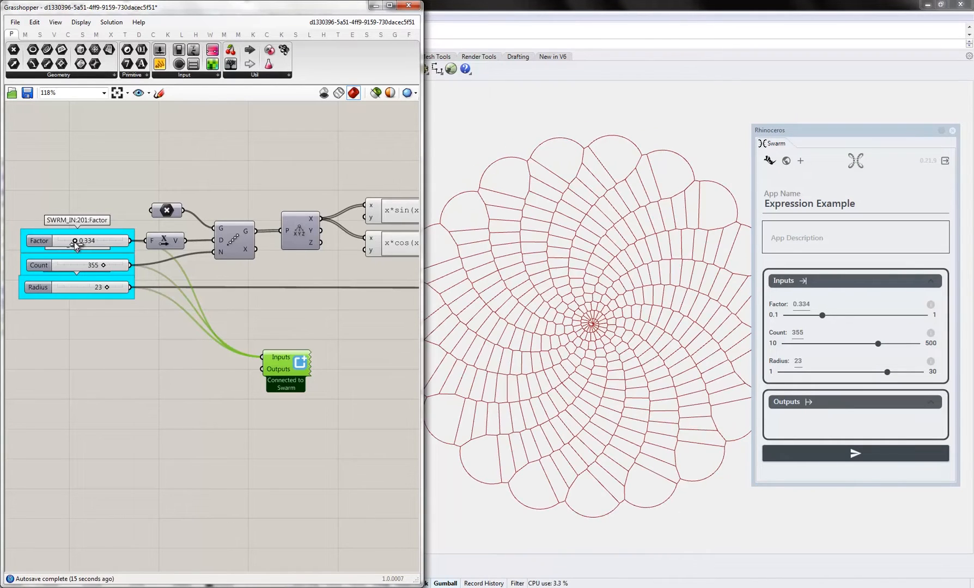
- Wire the Voronoi cell curves into the Swarm Builder's Outputs, listing Cells as output
{"action": "scroll", "scroll_direction": "down", "scroll_amount": 3}
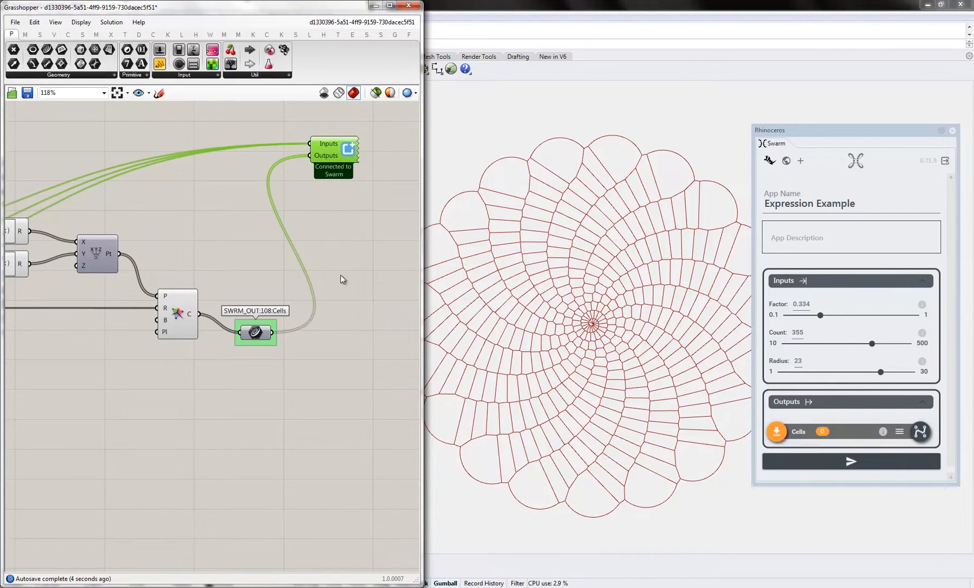
{"action": "scroll", "scroll_direction": "down", "scroll_amount": 3}
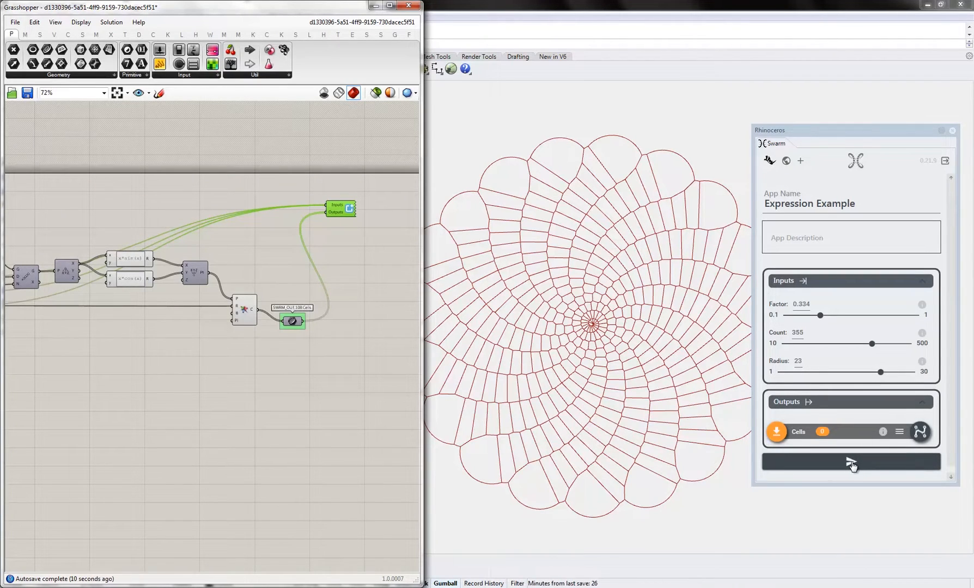
- Publish Expression Example, saving current inputs as default state, and view it online
{"action": "left_click", "coordinate": [850, 462]}
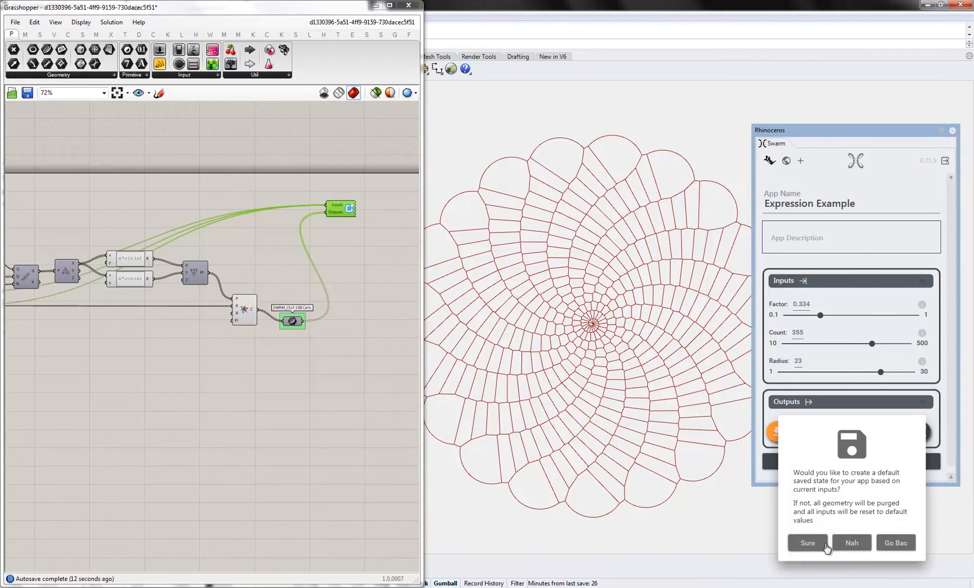
{"action": "left_click", "coordinate": [806, 543]}
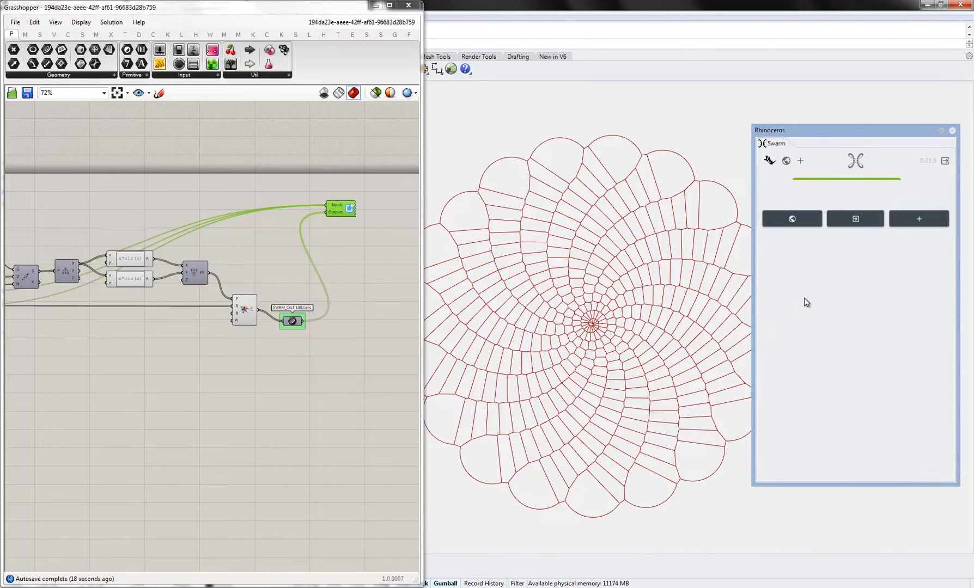
{"action": "left_click", "coordinate": [854, 218]}
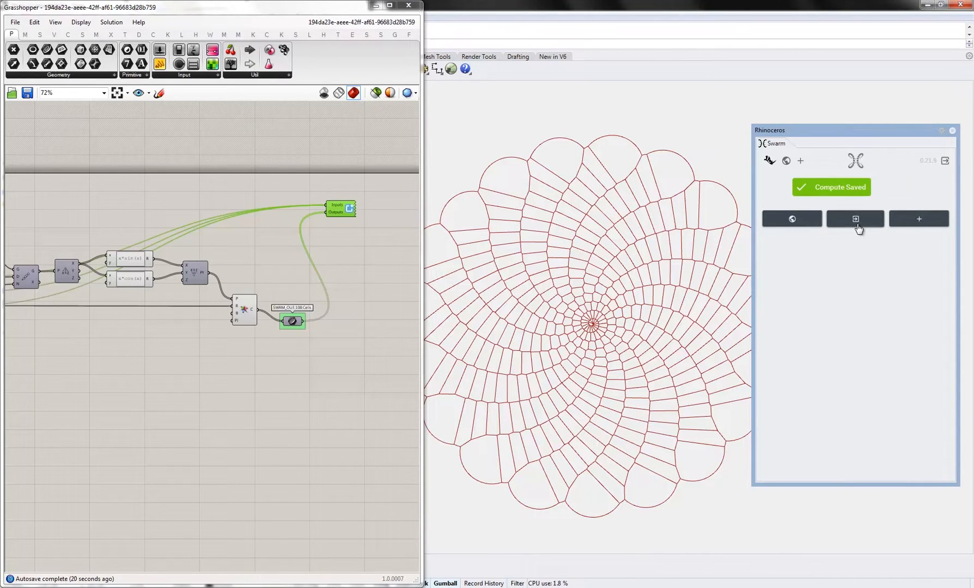
{"action": "mouse_move", "coordinate": [792, 218]}
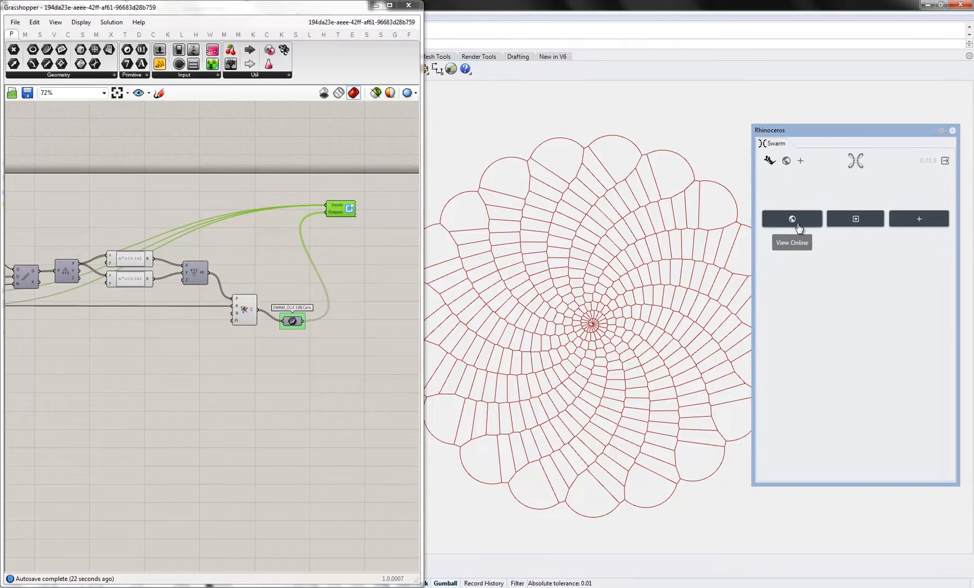
{"action": "left_click", "coordinate": [792, 218]}
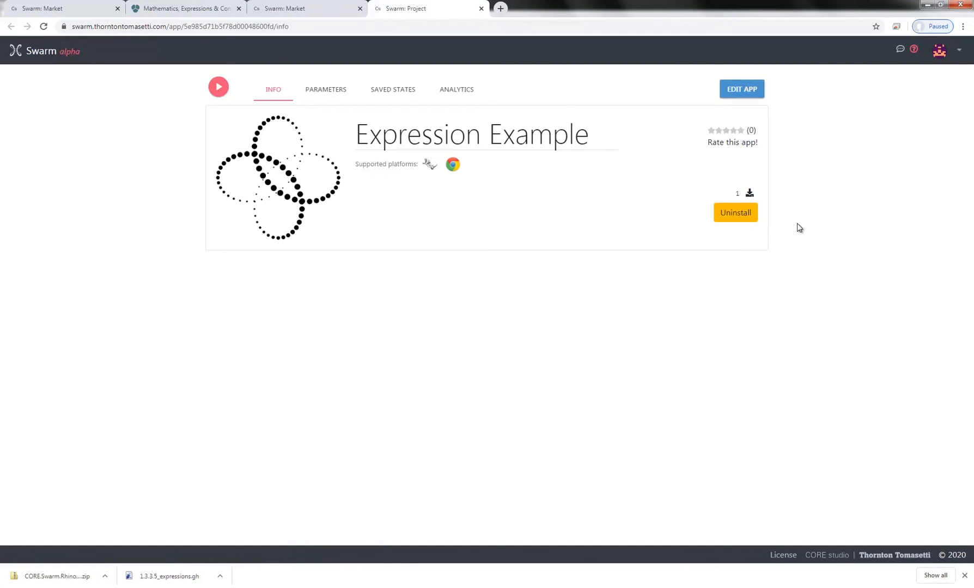
{"action": "mouse_move", "coordinate": [300, 198]}
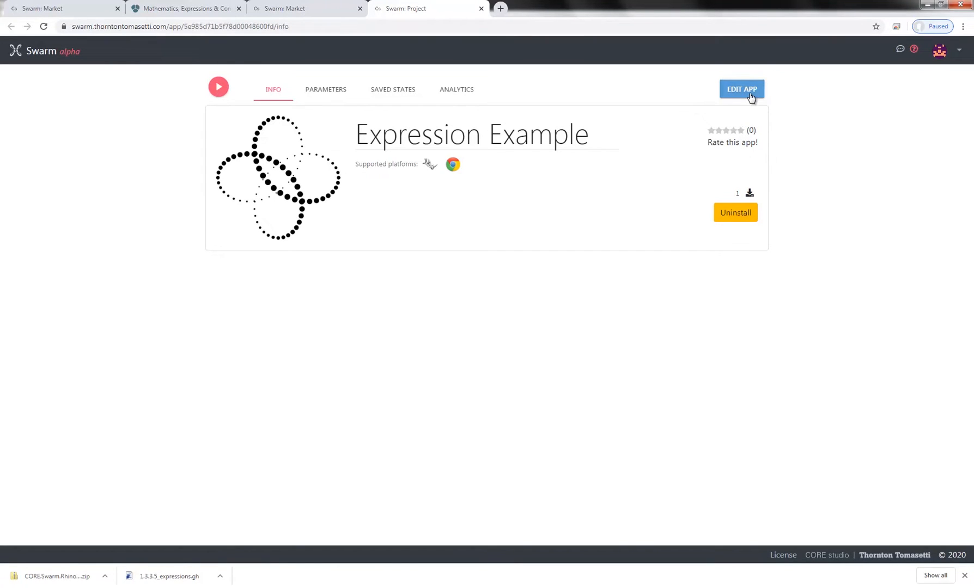
- Set Expression Example's visibility to Public, enable GHX downloads, and save the changes
{"action": "left_click", "coordinate": [741, 89]}
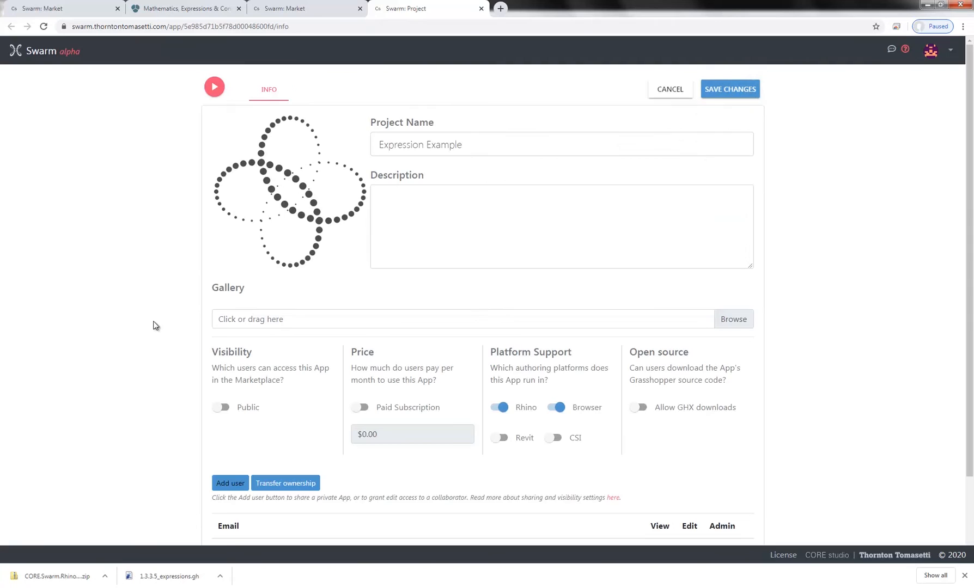
{"action": "left_click", "coordinate": [220, 407]}
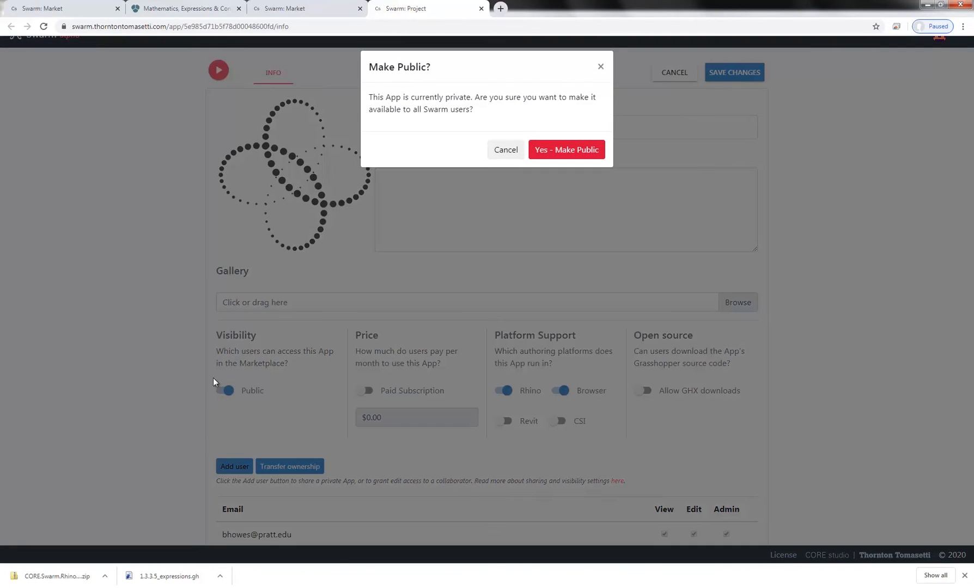
{"action": "left_click", "coordinate": [566, 150]}
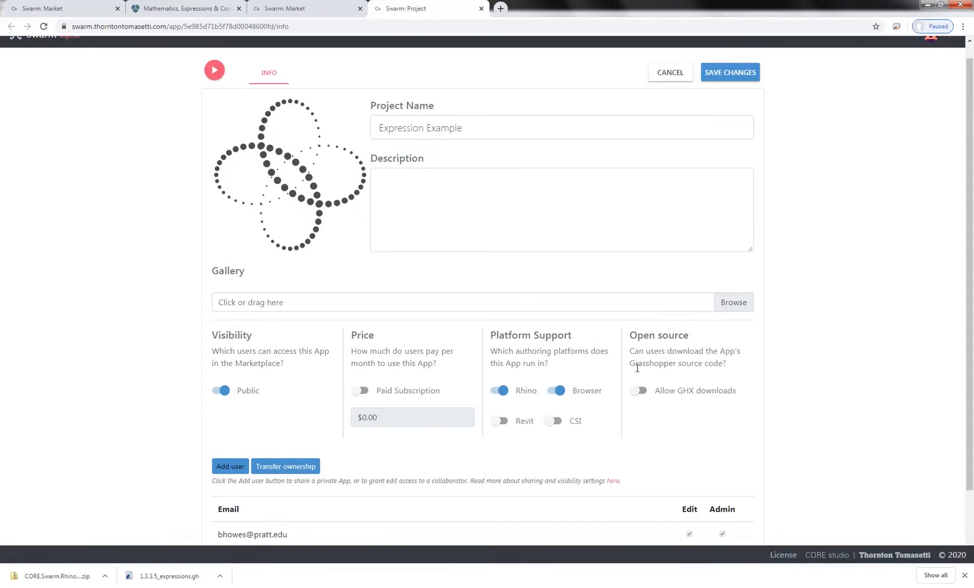
{"action": "left_click", "coordinate": [637, 391]}
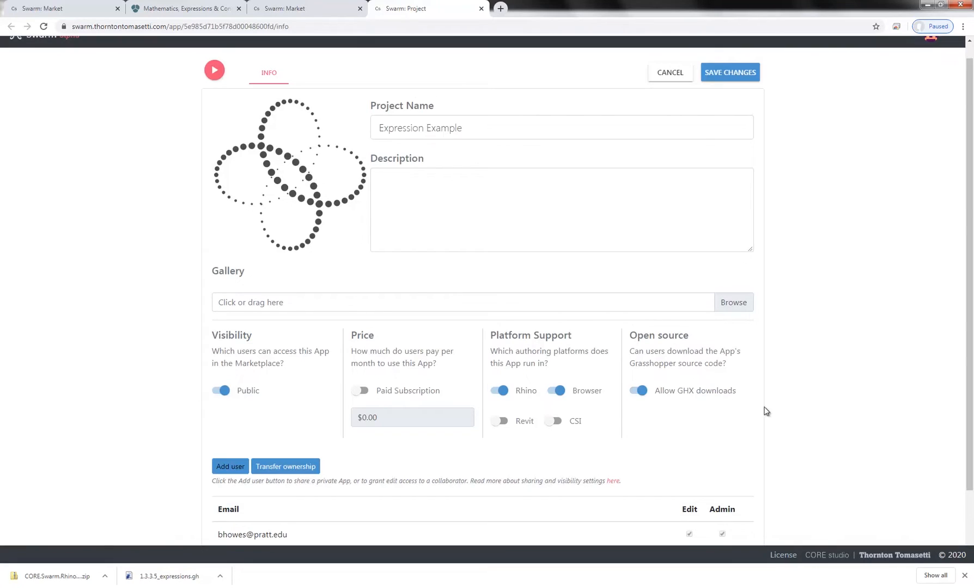
{"action": "scroll", "scroll_direction": "up", "scroll_amount": 3}
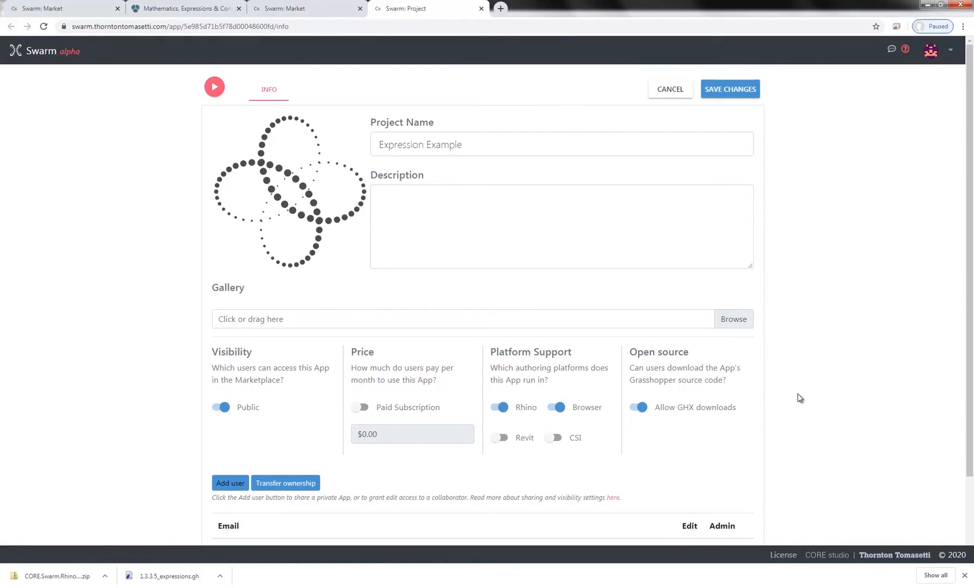
{"action": "mouse_move", "coordinate": [732, 98]}
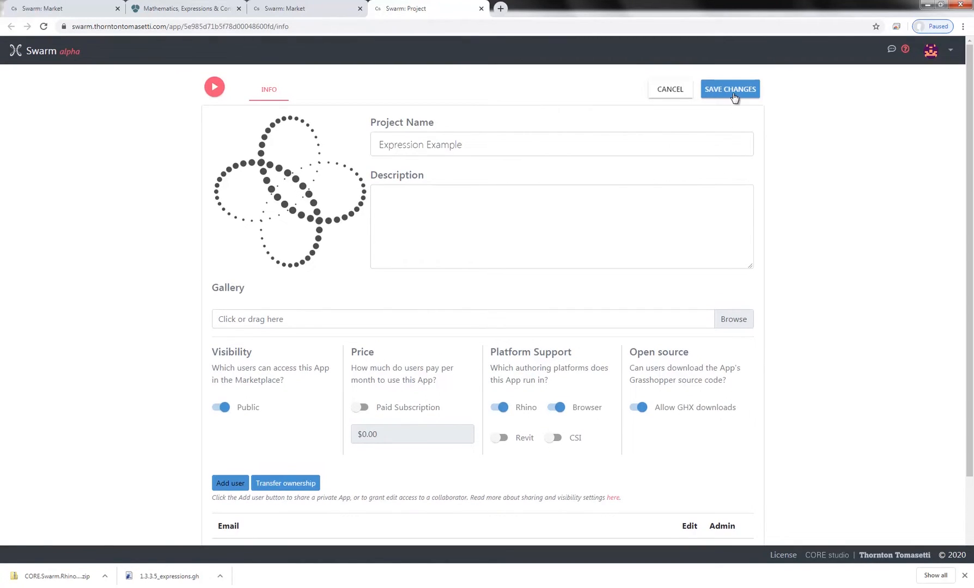
{"action": "left_click", "coordinate": [728, 89]}
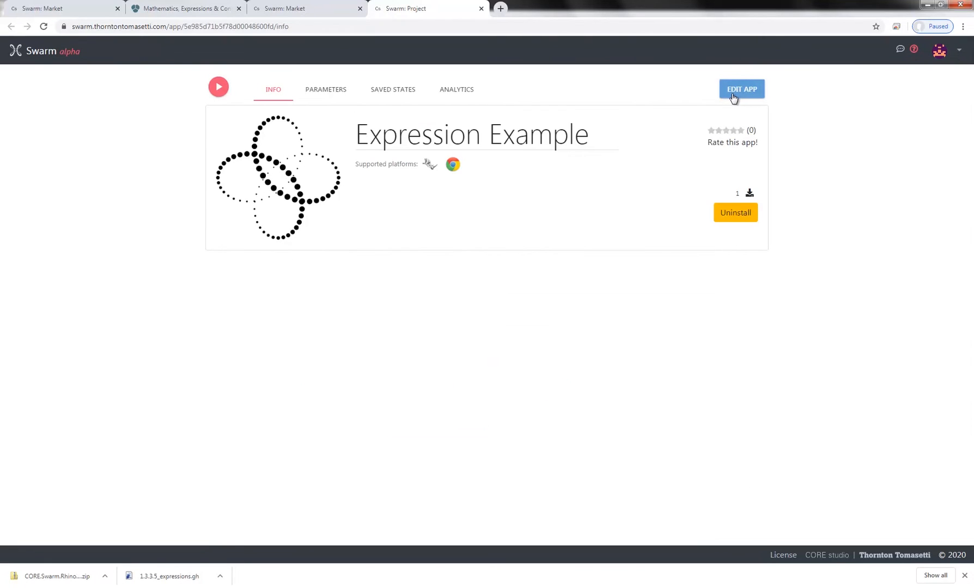
{"action": "mouse_move", "coordinate": [701, 102]}
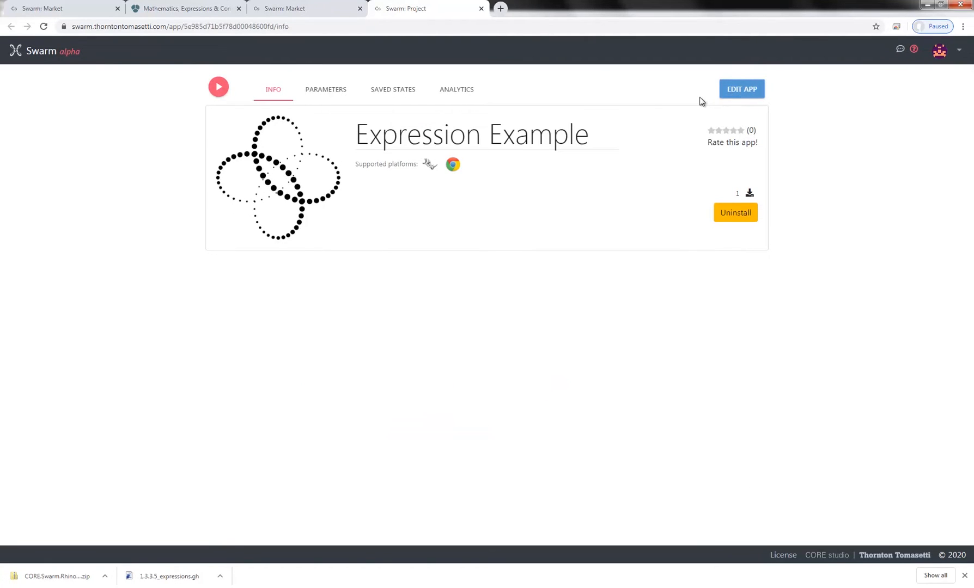
- Search the marketplace for 'Expre' and launch Expression Example from its Saved States
{"action": "left_click", "coordinate": [40, 52]}
{"action": "type", "text": "E"}
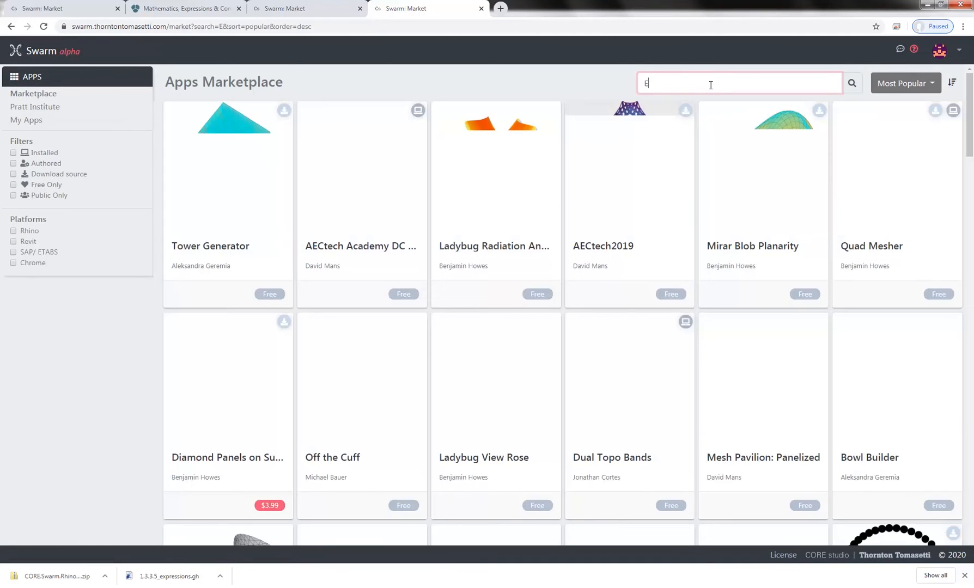
{"action": "type", "text": "xpre"}
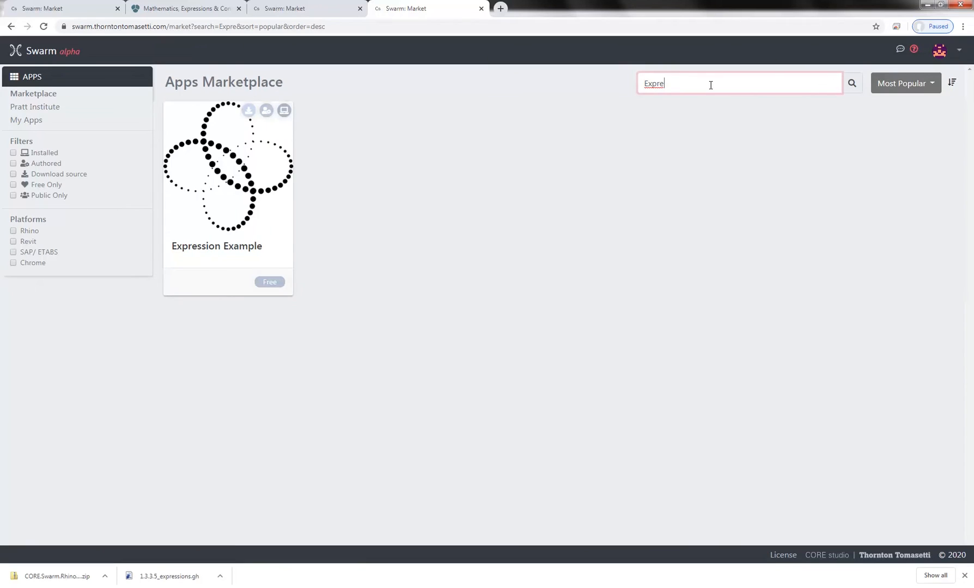
{"action": "left_click", "coordinate": [227, 173]}
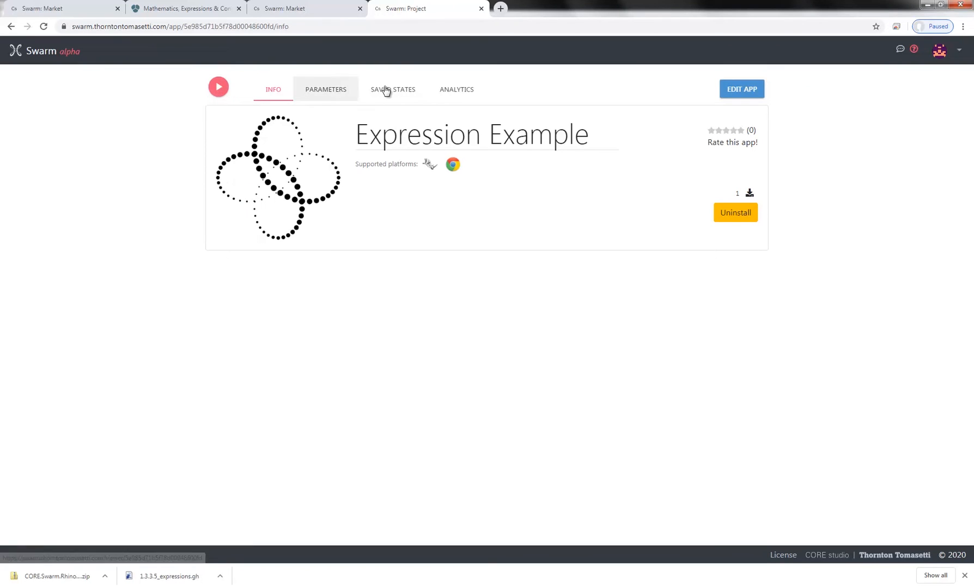
{"action": "left_click", "coordinate": [392, 89]}
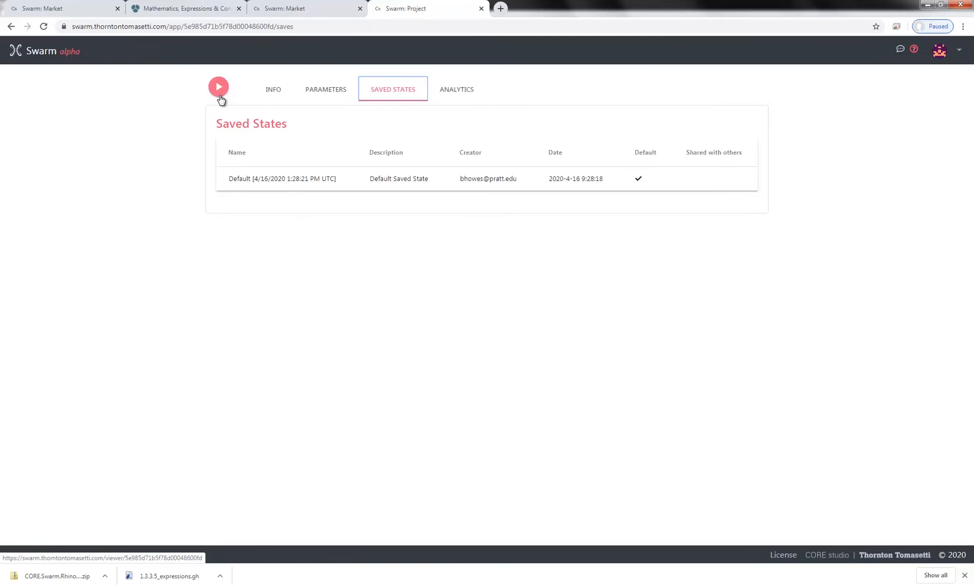
{"action": "left_click", "coordinate": [217, 86]}
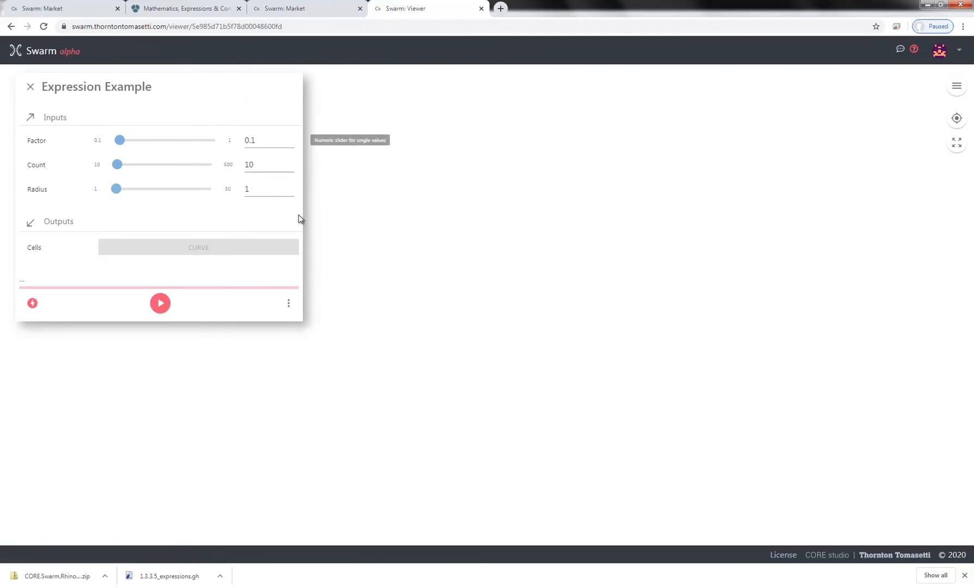
- Check the colour gradient options, then close Visualization Options to view the spiral Voronoi pattern
{"action": "left_click", "coordinate": [955, 86]}
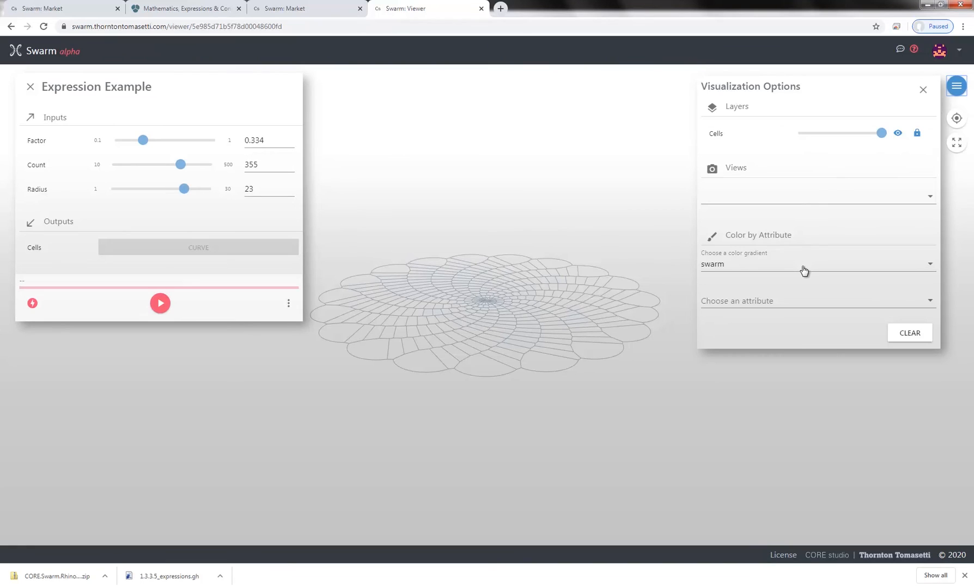
{"action": "left_click", "coordinate": [816, 264]}
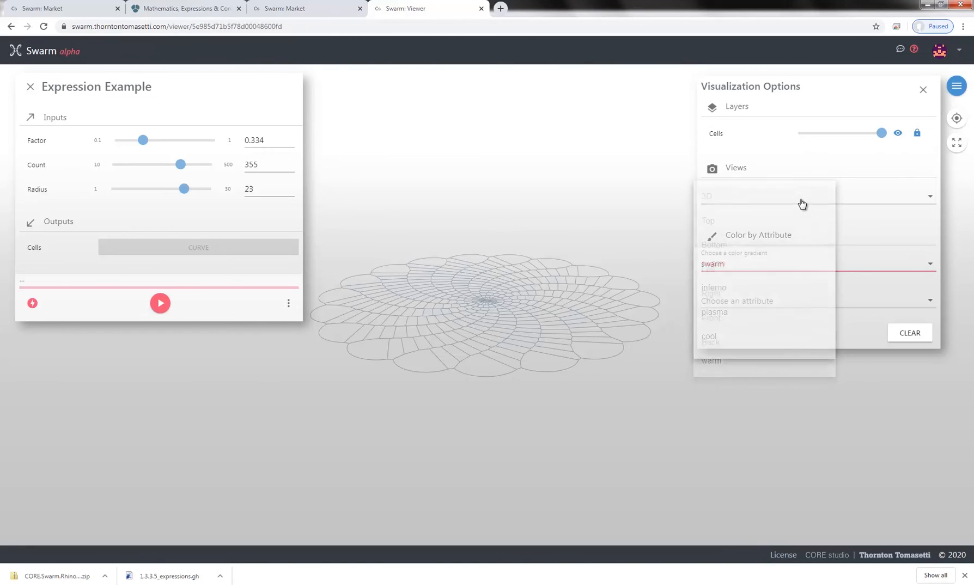
{"action": "left_click", "coordinate": [707, 221]}
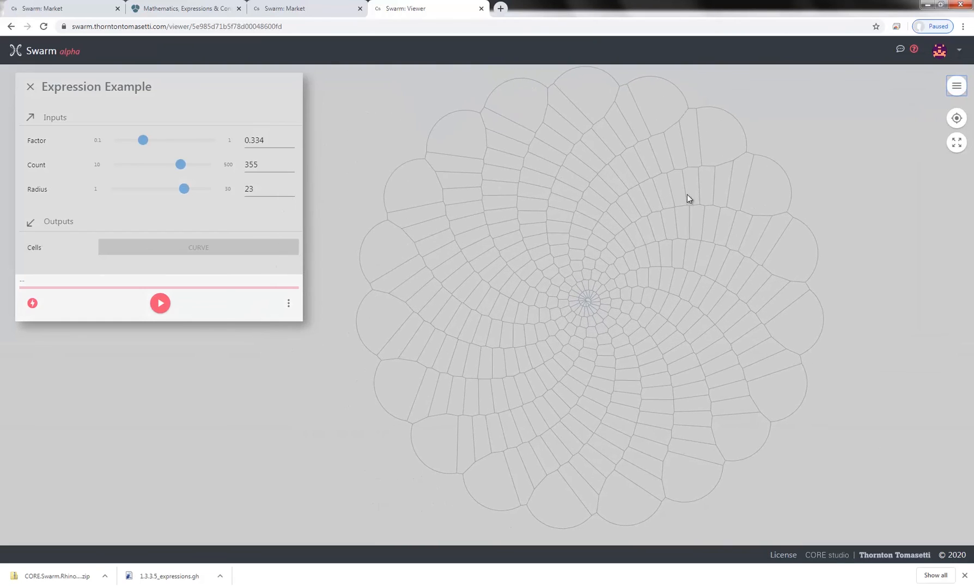
- Drag the Factor slider through 0.47, 0.591 and 0.434, settling at 0.348
{"action": "left_click_drag", "start_coordinate": [142, 140], "coordinate": [156, 140]}
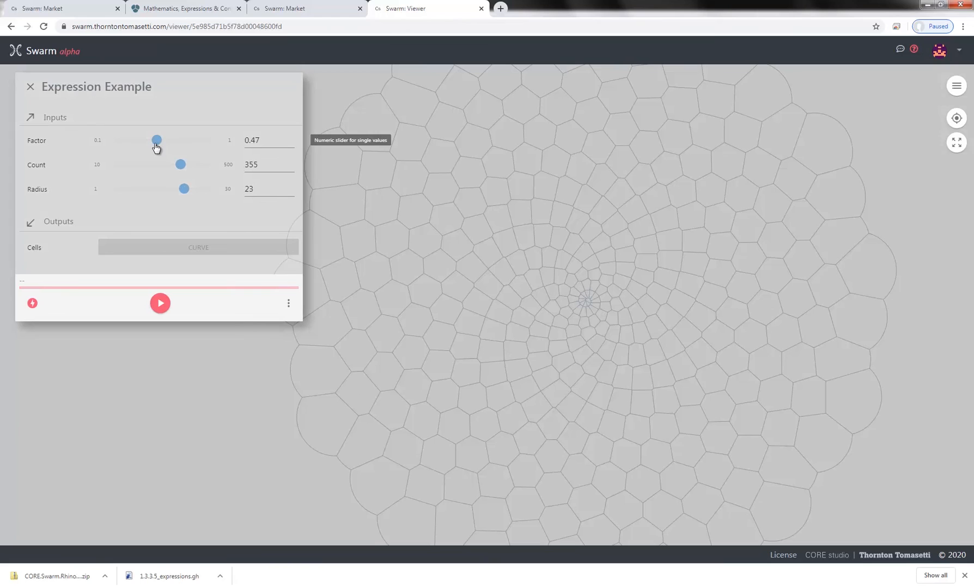
{"action": "left_click_drag", "start_coordinate": [156, 139], "coordinate": [169, 139]}
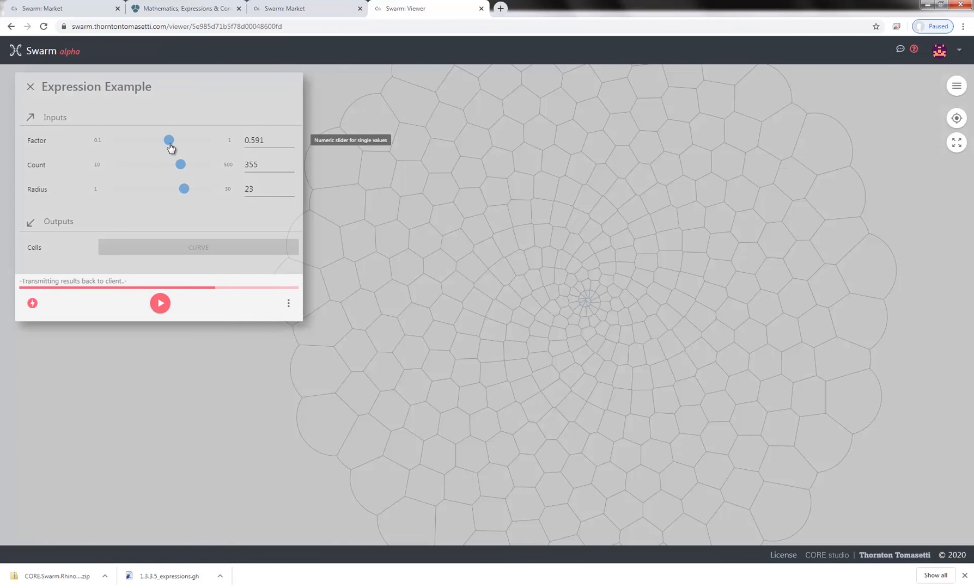
{"action": "left_click_drag", "start_coordinate": [169, 140], "coordinate": [153, 140]}
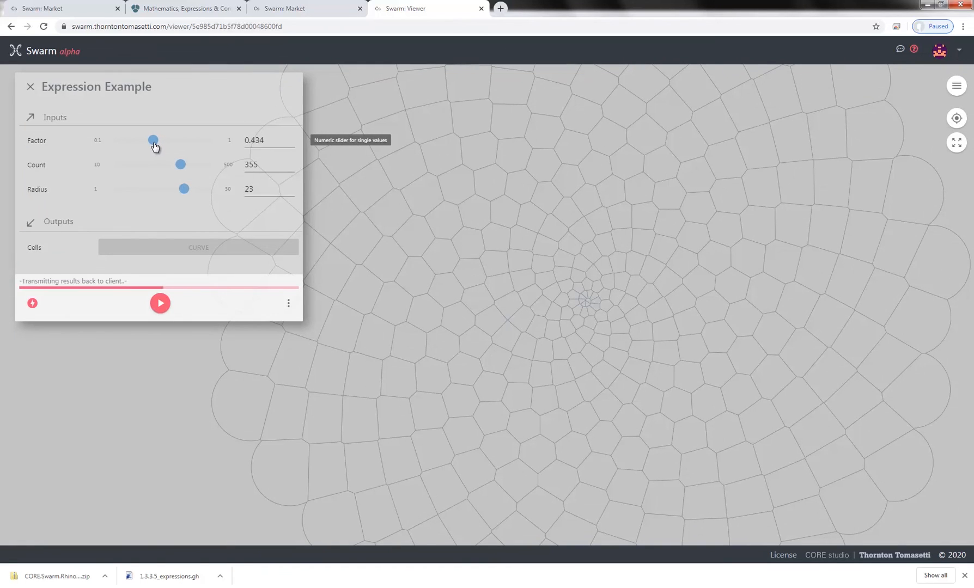
{"action": "left_click_drag", "start_coordinate": [154, 140], "coordinate": [145, 140]}
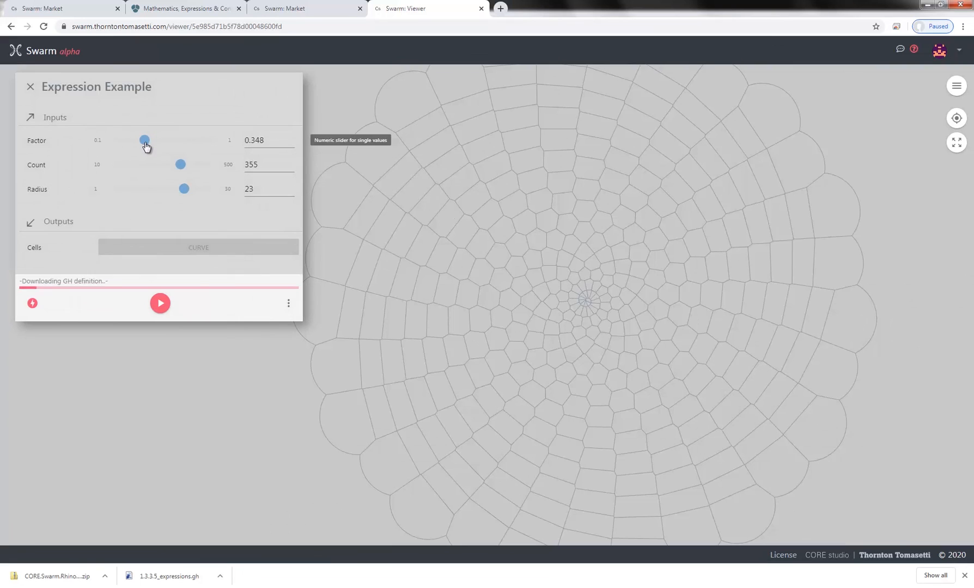